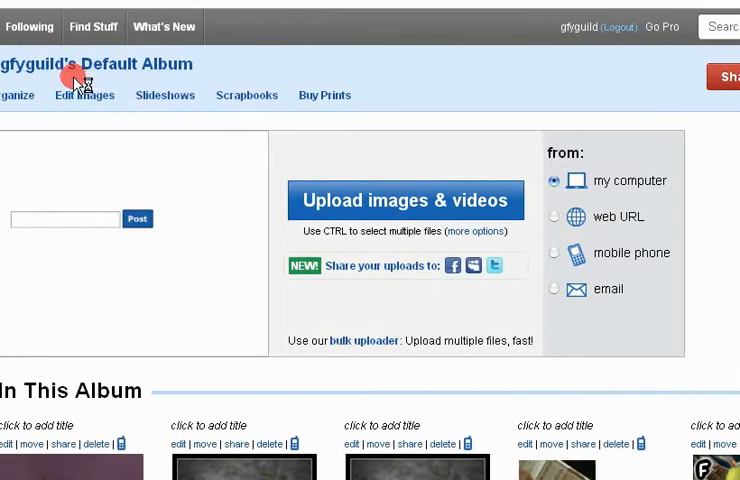
Step: After typing 'Me in speedo', scroll the default album and open the World of Warcraft screenshot
type("Me in speedo")
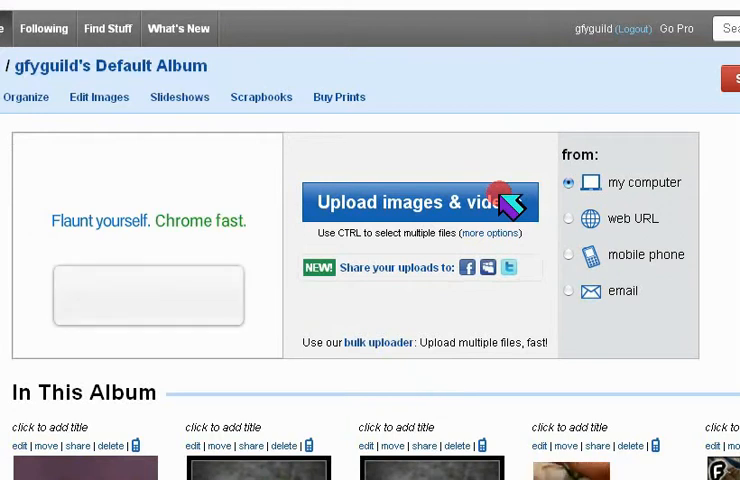
scroll("down", 3)
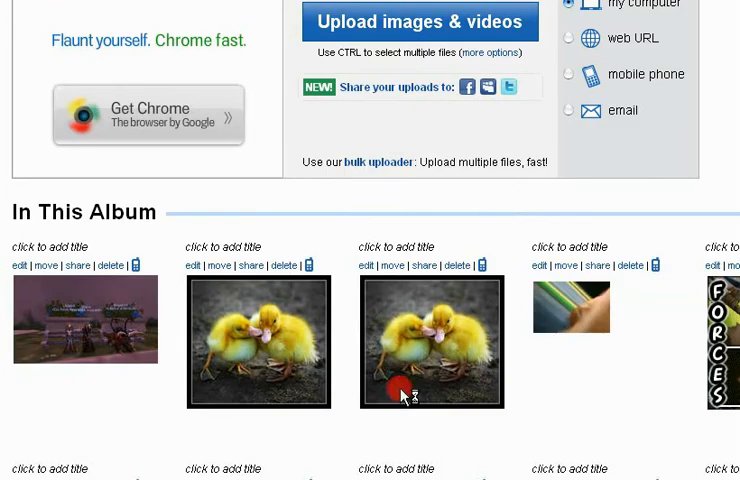
left_click(250, 265)
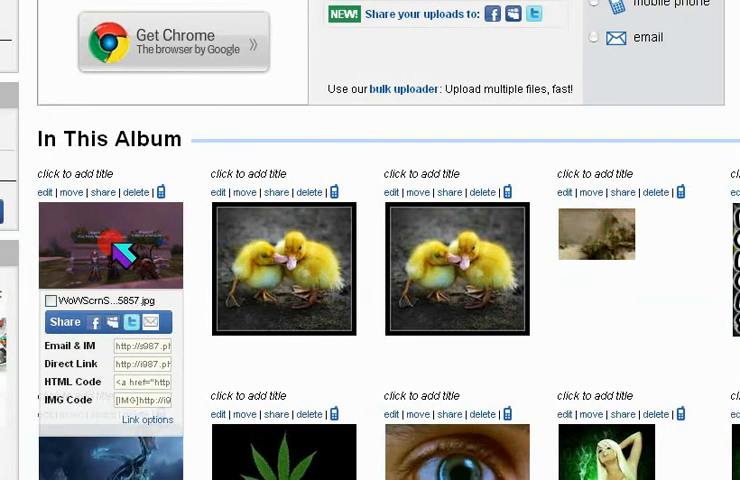
left_click(109, 246)
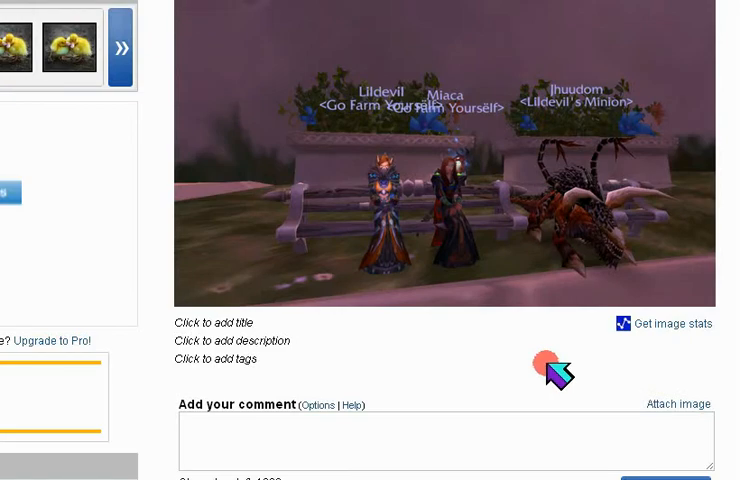
Step: Check the resize presets, picking the 800x600 size, then bring up the edit options list
scroll("up", 3)
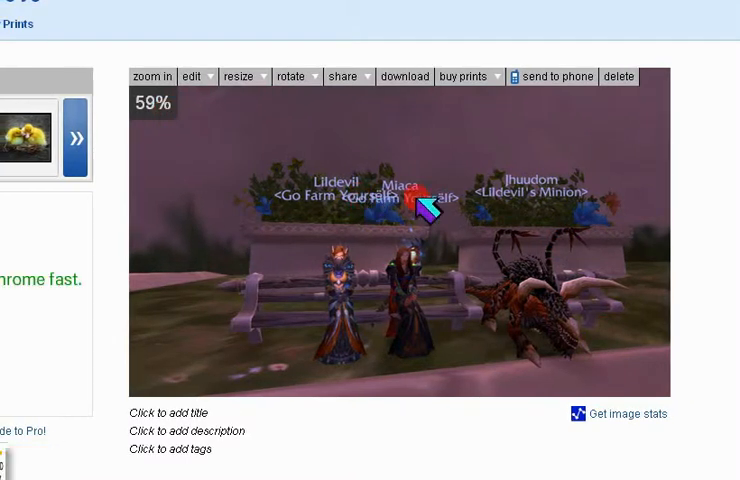
mouse_move(395, 160)
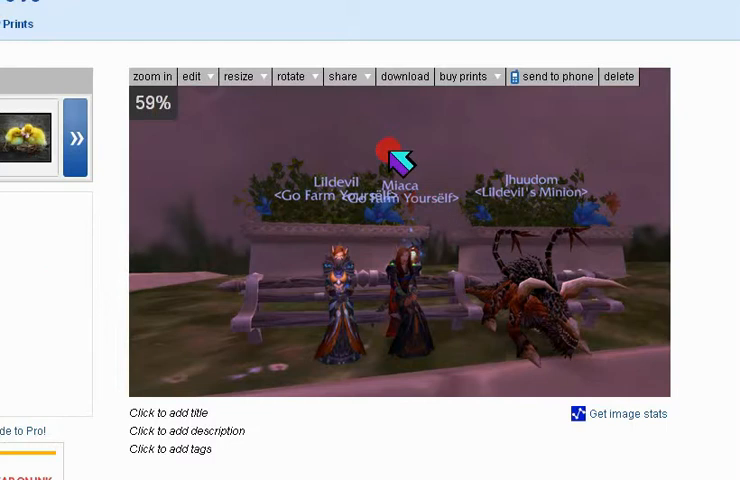
left_click(149, 77)
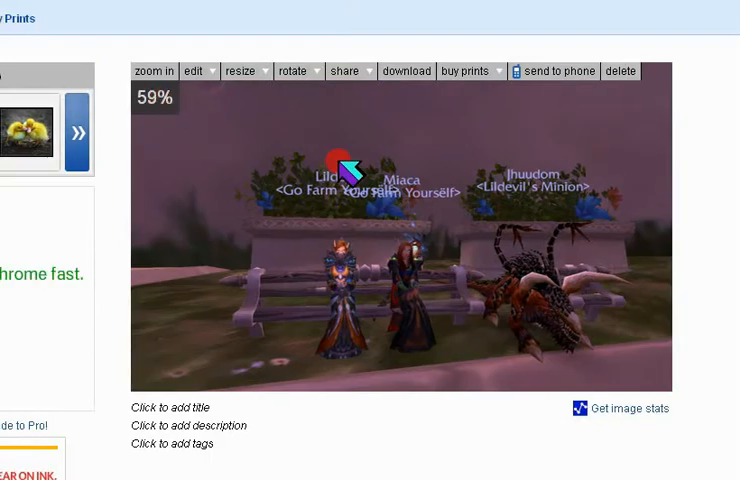
left_click(245, 71)
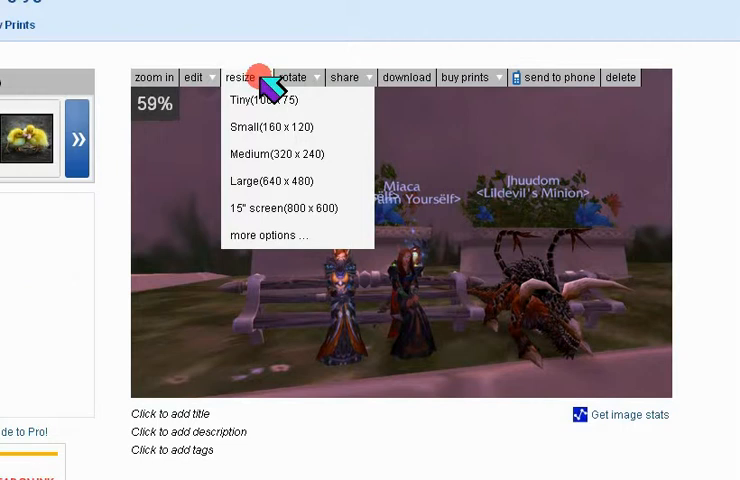
mouse_move(320, 150)
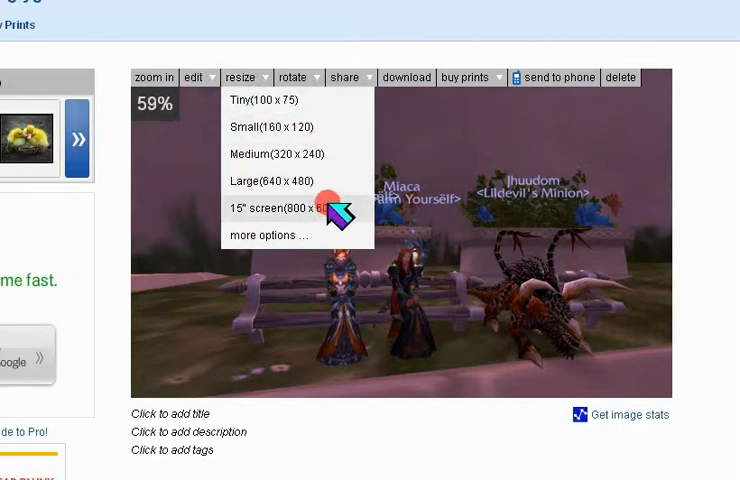
left_click(530, 230)
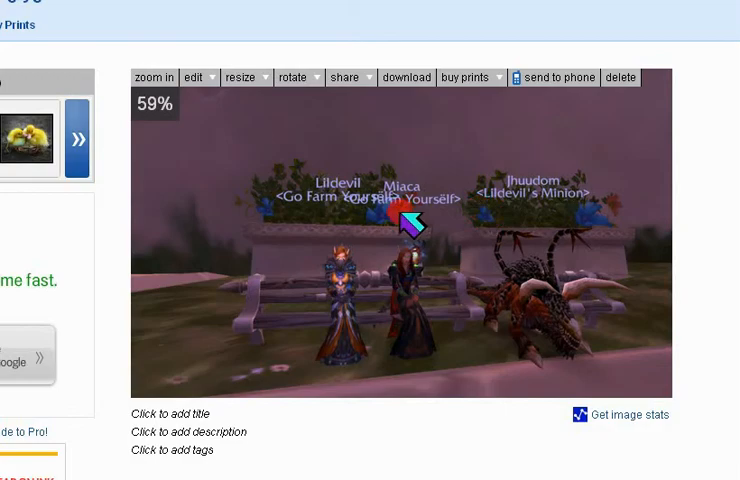
left_click(196, 78)
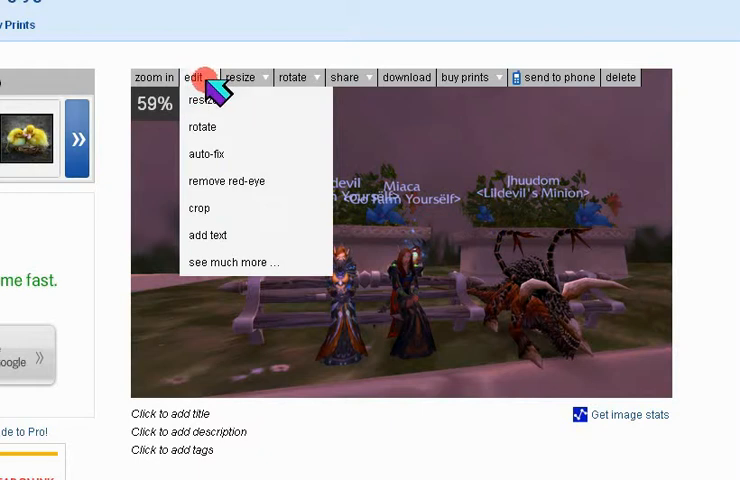
mouse_move(232, 103)
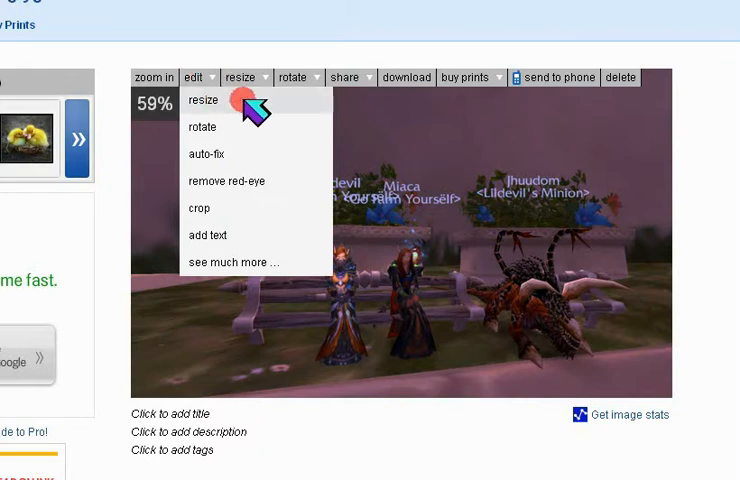
mouse_move(255, 110)
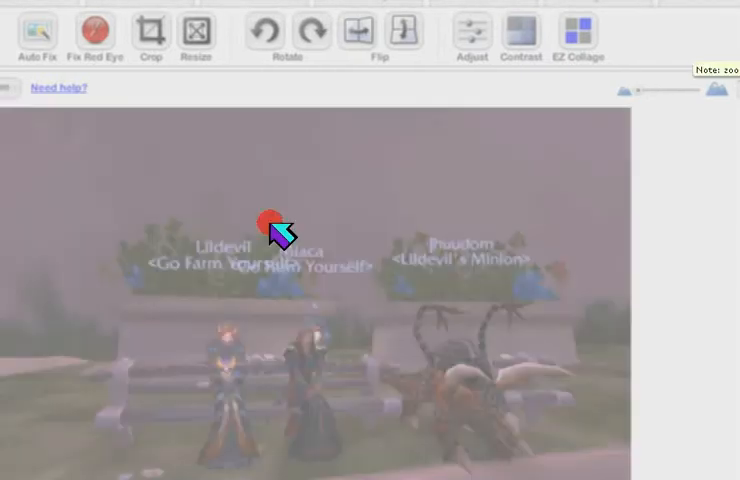
Step: Launch the photo editor on its resize settings and enlarge the screenshot preview zoom
left_click(196, 30)
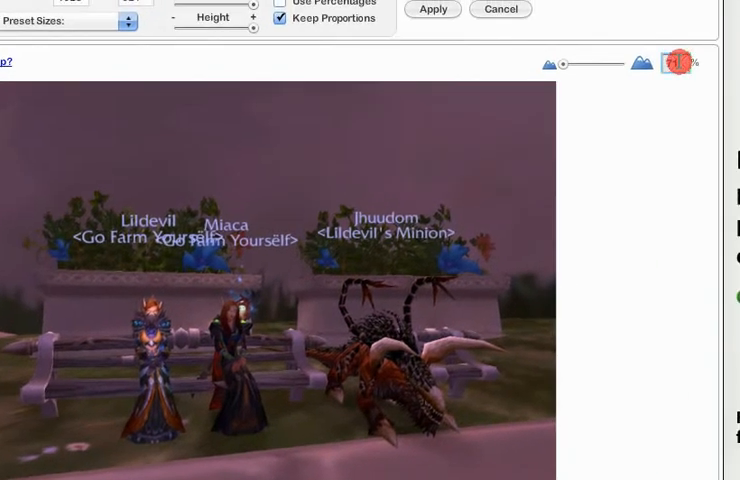
left_click(672, 63)
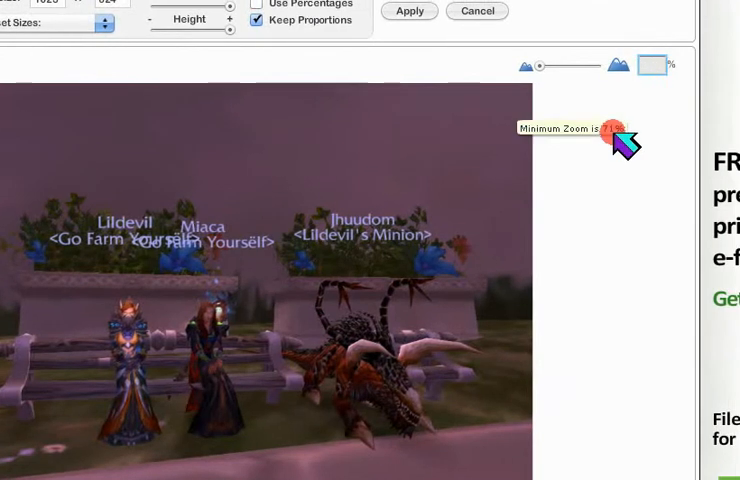
left_click(620, 66)
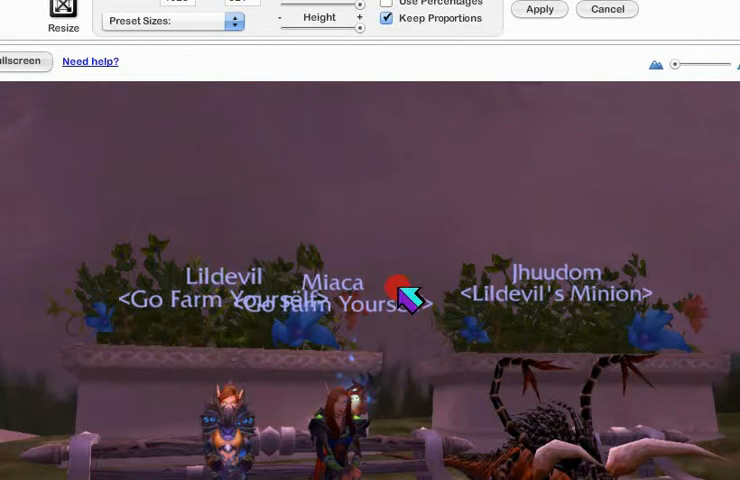
mouse_move(325, 150)
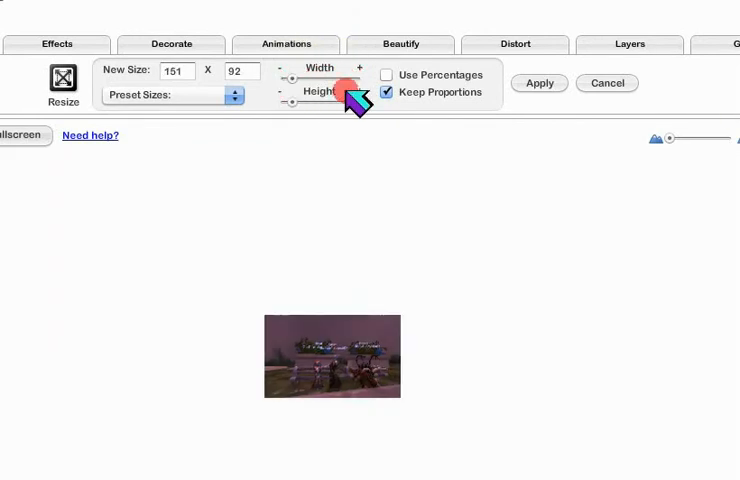
mouse_move(490, 105)
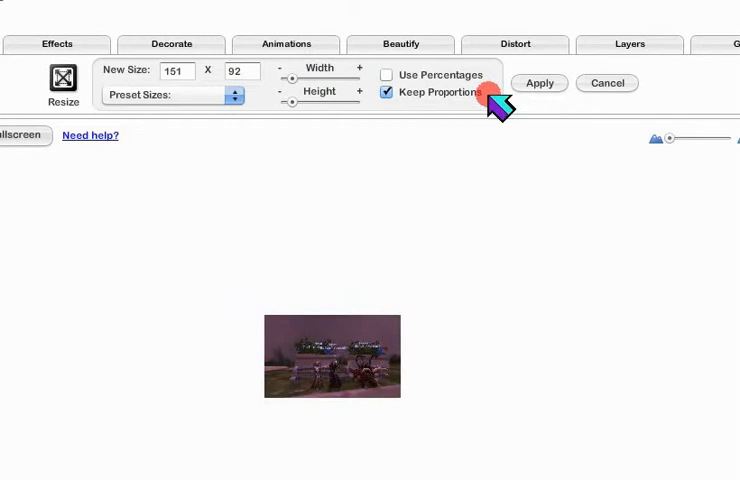
Step: Unlock proportions, stretch the image, then relock proportions at about 605 by 369
left_click(386, 92)
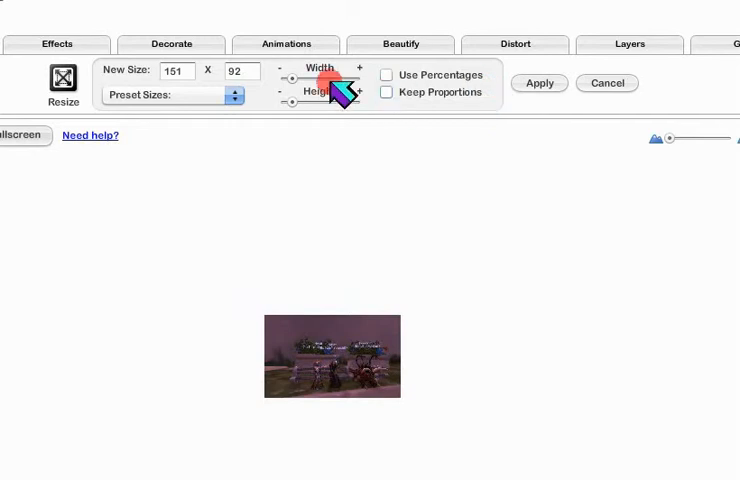
left_click_drag(315, 78, 358, 78)
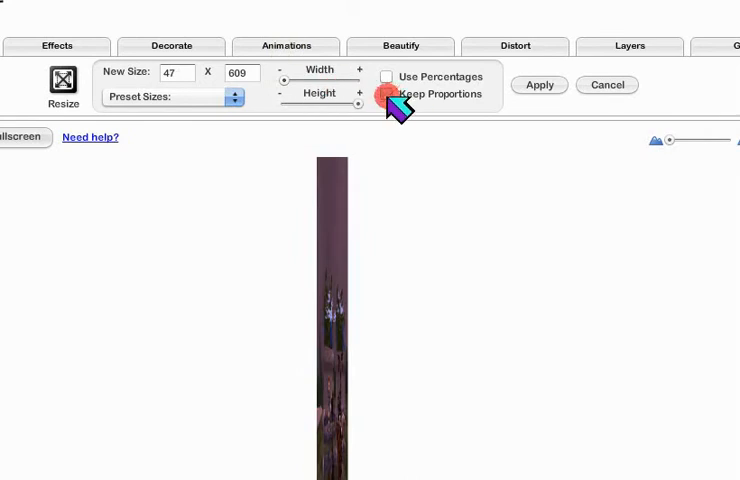
left_click(387, 93)
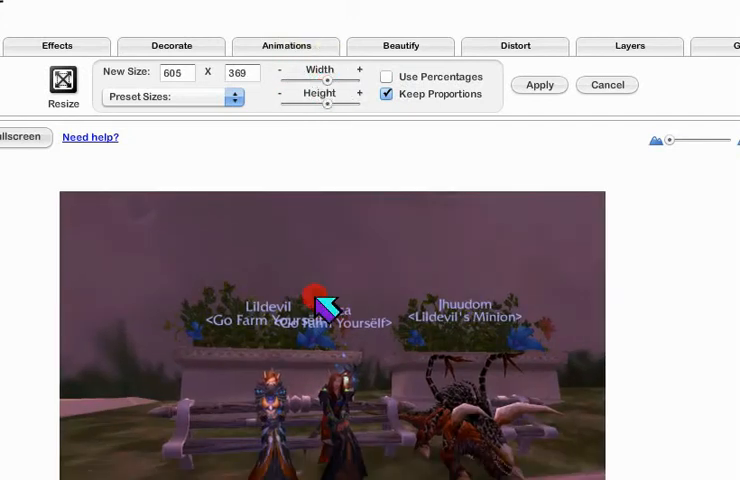
scroll("down", 3)
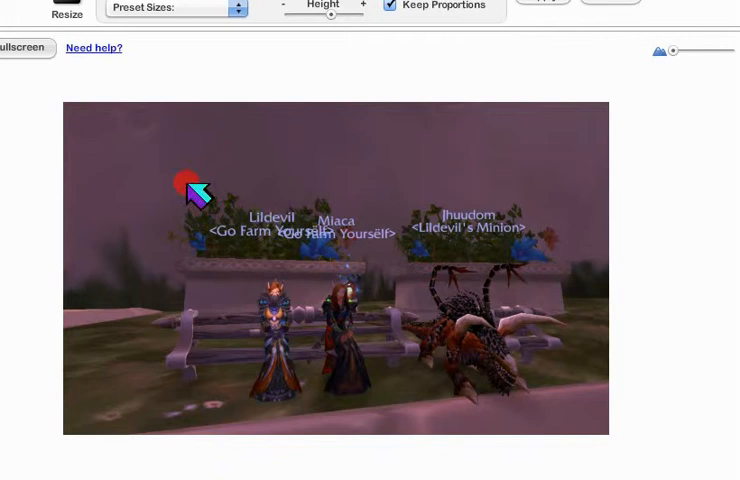
mouse_move(446, 195)
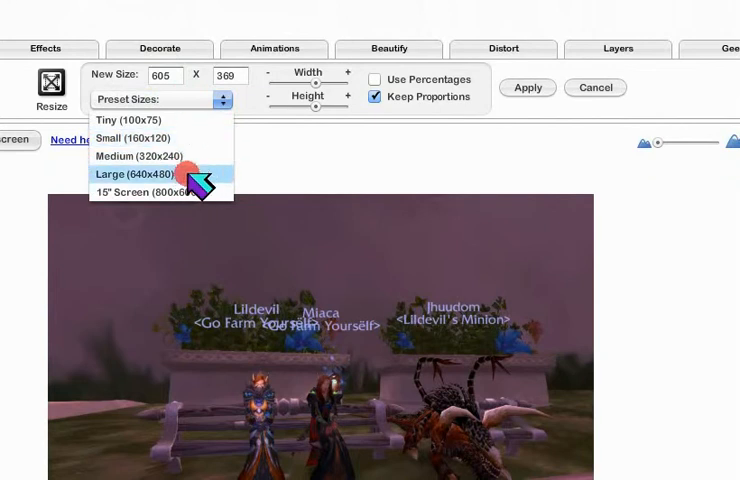
Step: Apply the Large (640x480) preset, resizing the screenshot to about 639 by 390
left_click(144, 174)
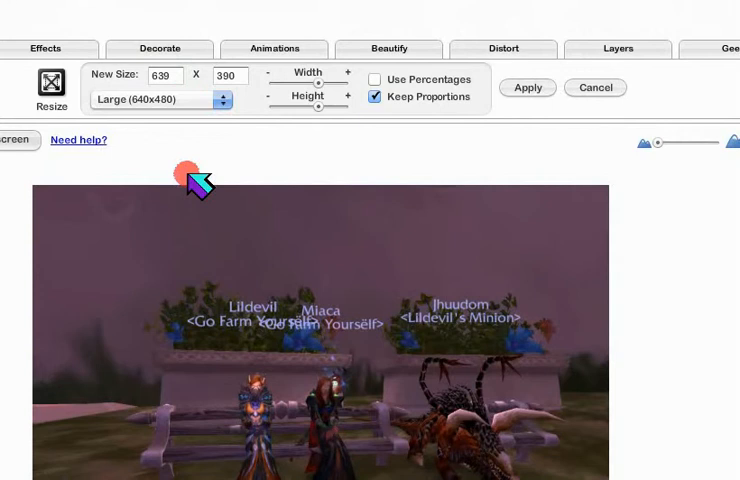
mouse_move(500, 155)
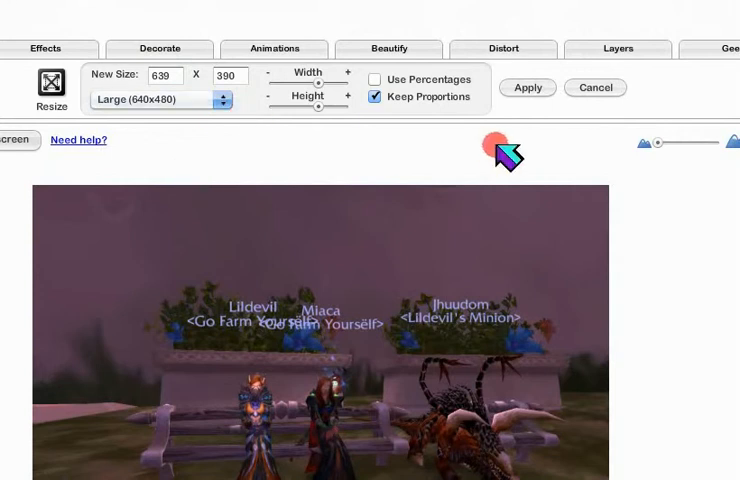
left_click(527, 87)
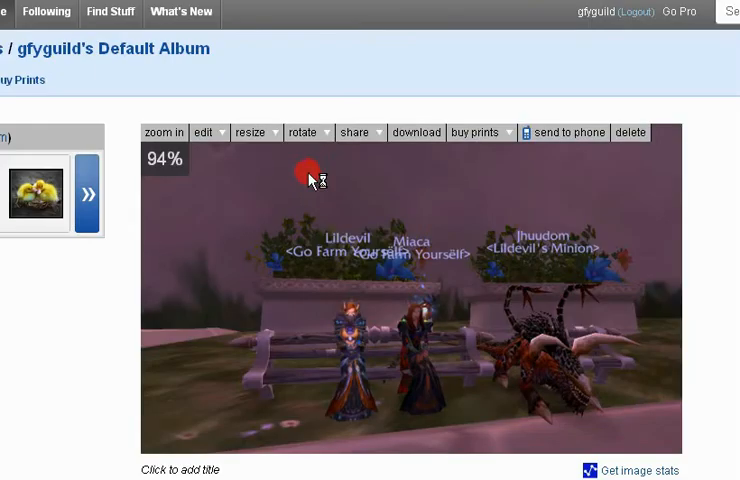
Step: Scroll to the share codes and right-click the Direct Link field to copy its URL
scroll("down", 3)
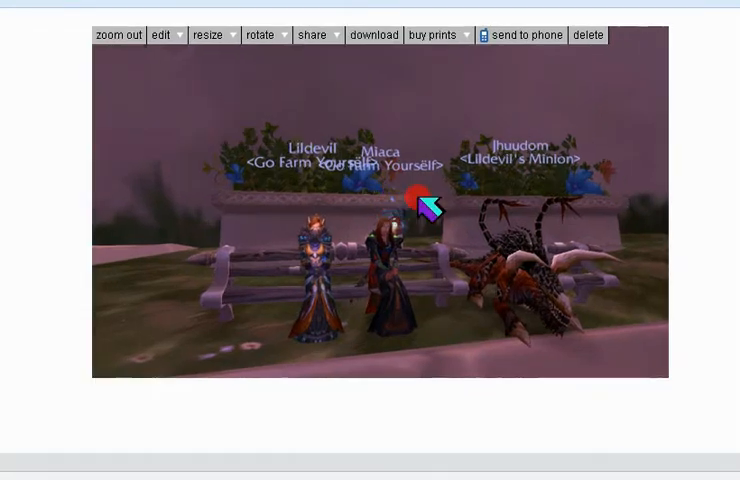
mouse_move(465, 265)
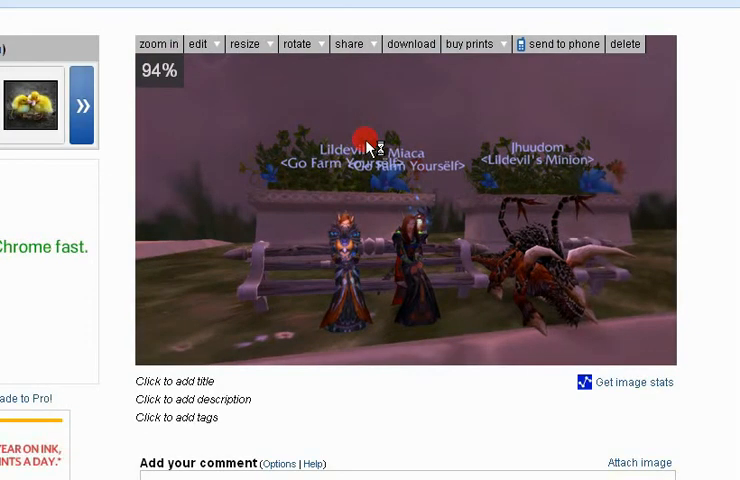
scroll("down", 3)
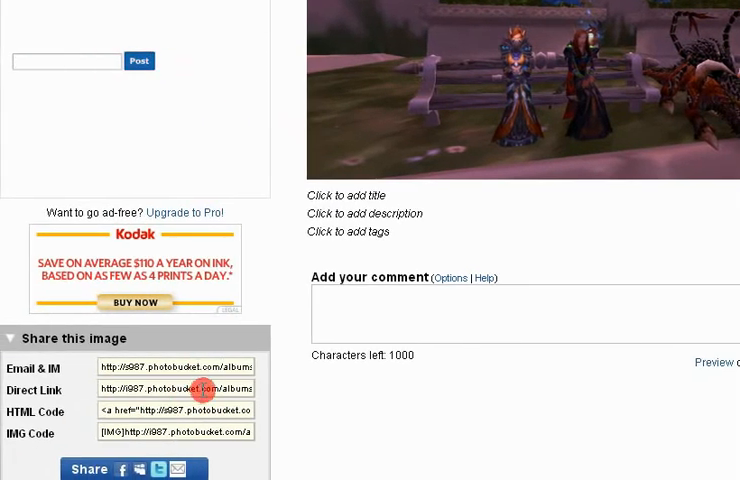
right_click(180, 389)
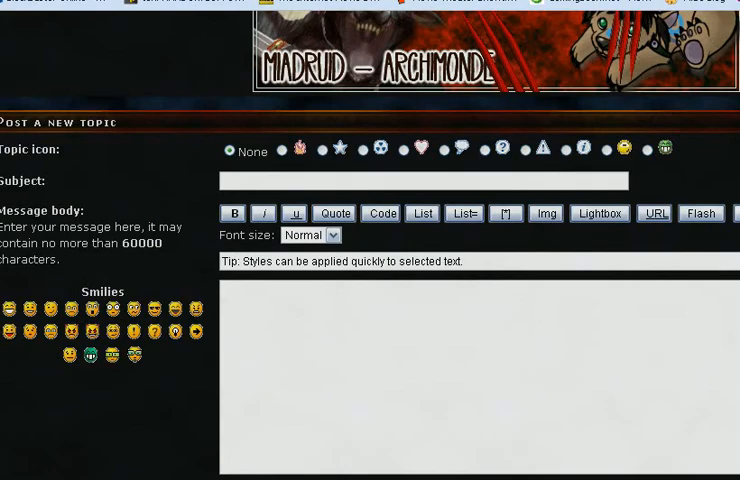
Step: Paste the Photobucket direct link into the message body and wrap it in [img] tags
scroll("down", 3)
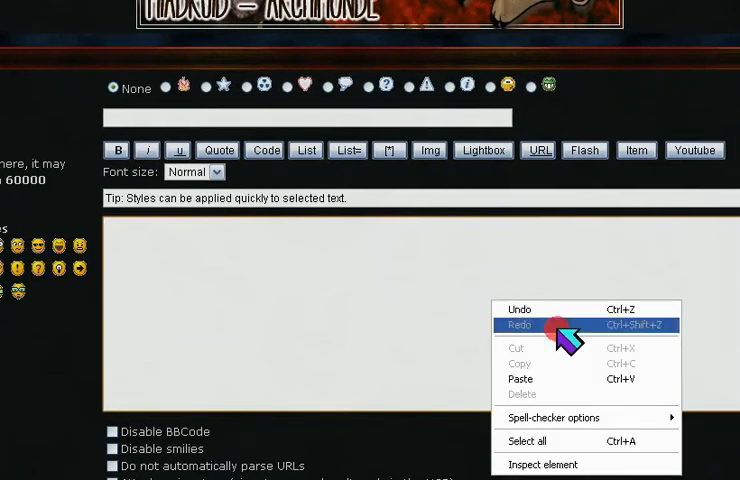
left_click(520, 379)
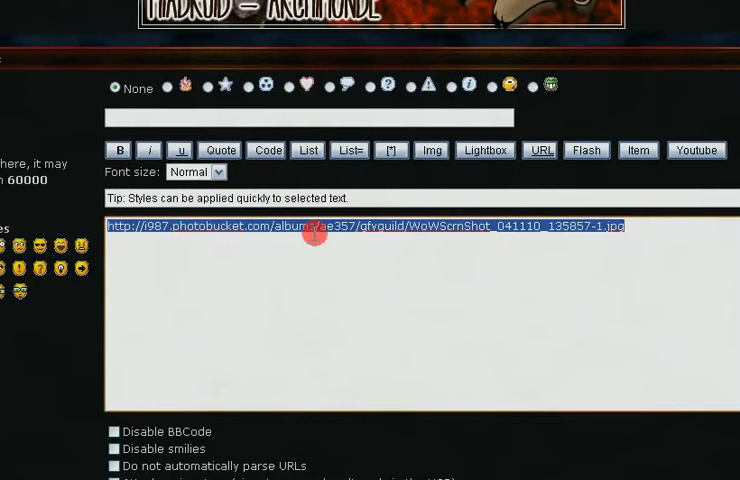
left_click(431, 150)
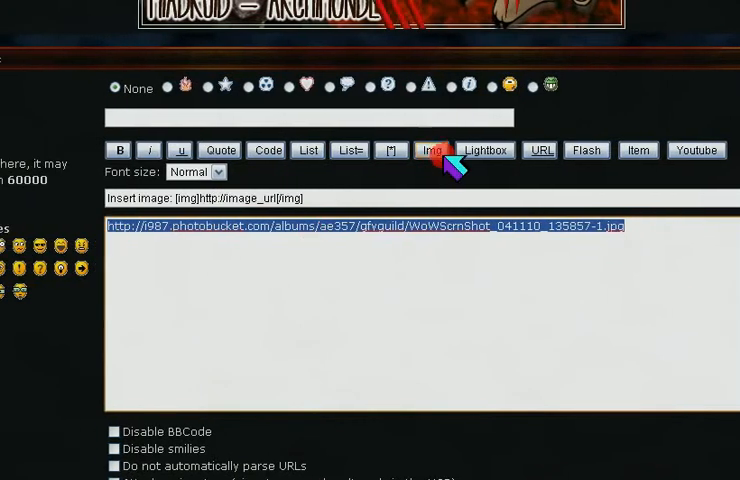
left_click(433, 150)
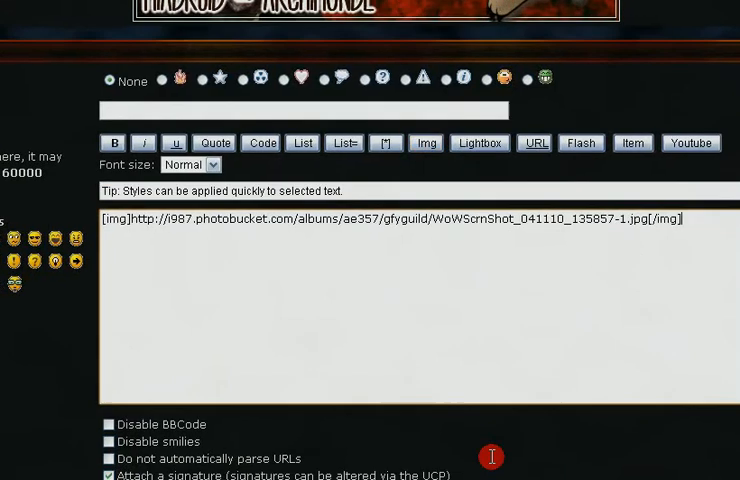
scroll("down", 3)
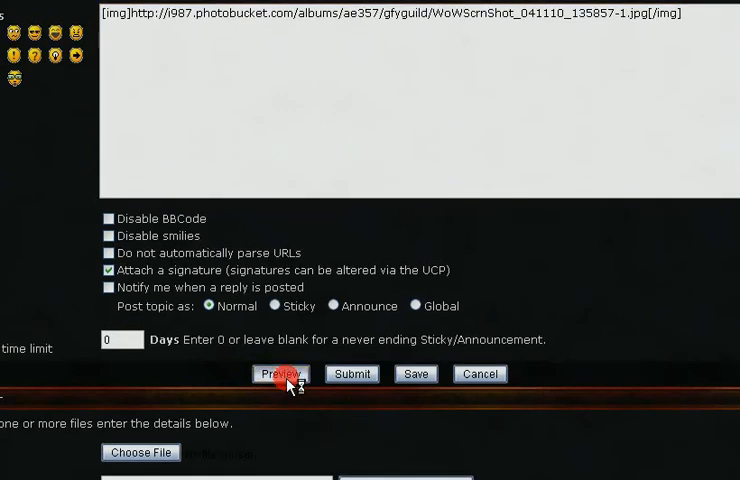
Step: Preview the topic and scroll to see the screenshot embedded above the signature banner
left_click(281, 373)
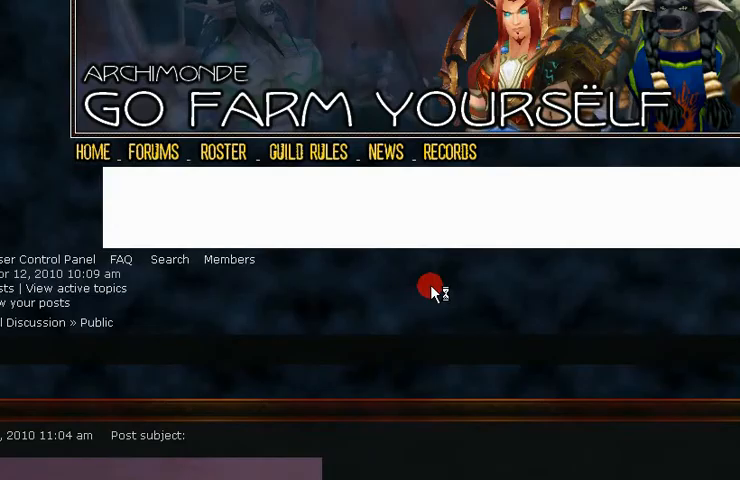
scroll("down", 3)
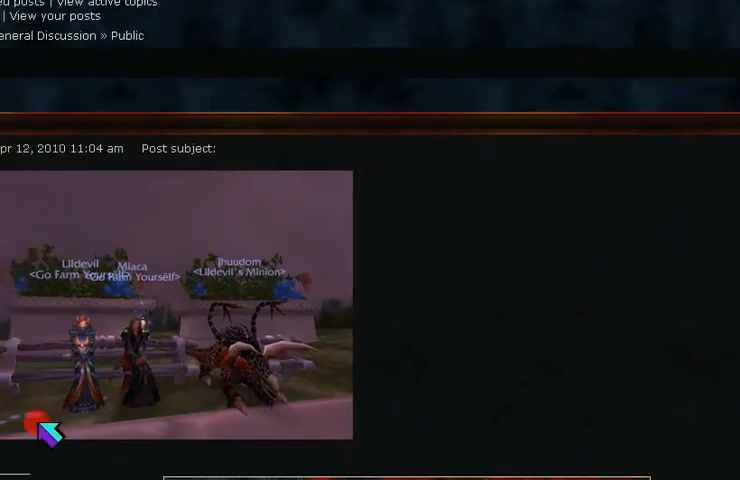
scroll("down", 3)
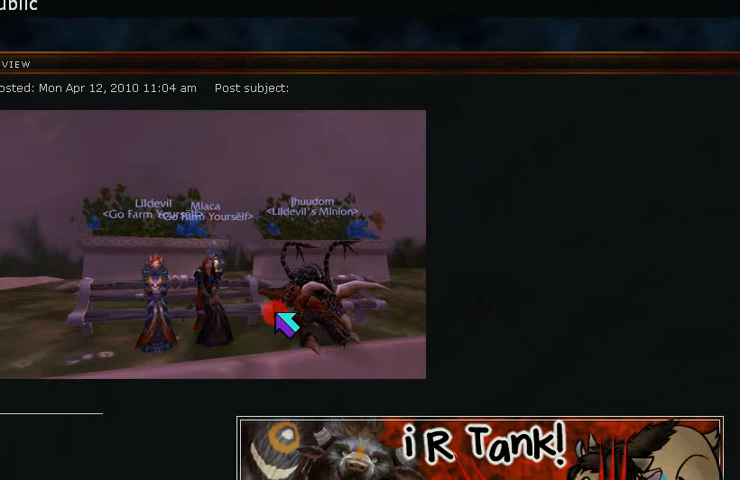
scroll("down", 3)
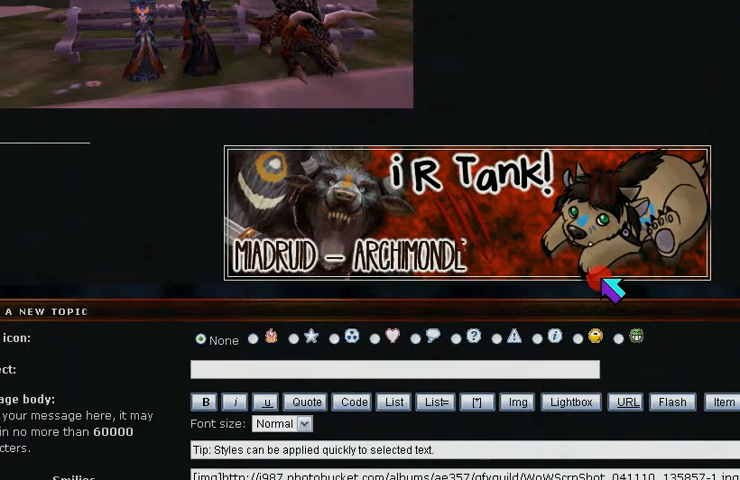
scroll("up", 3)
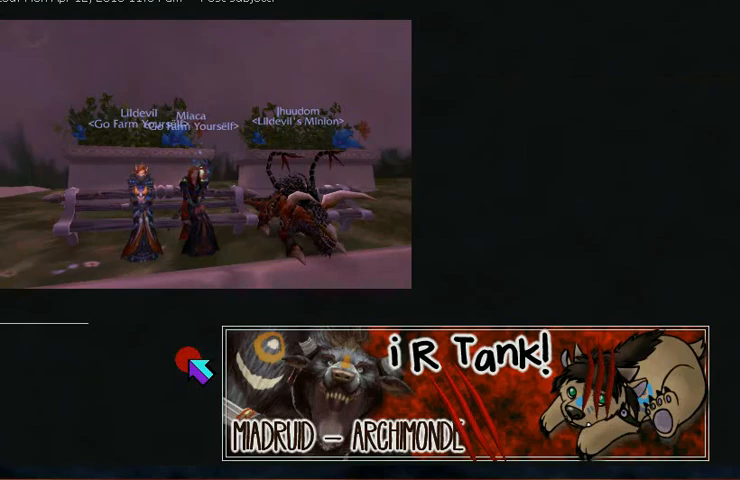
scroll("down", 3)
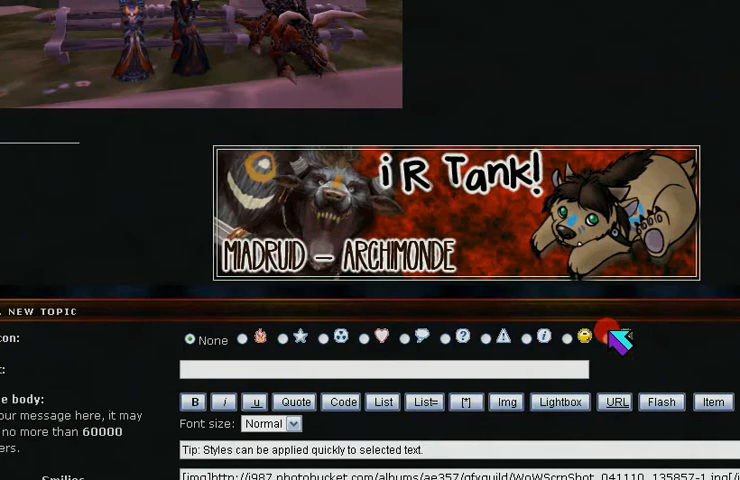
scroll("down", 3)
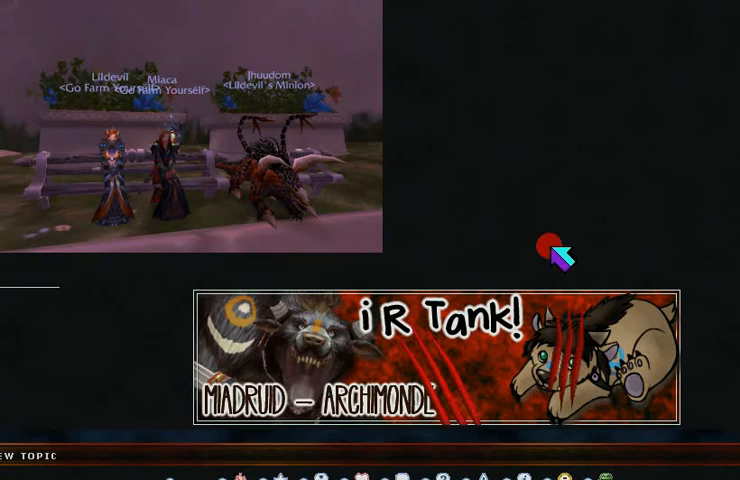
scroll("down", 3)
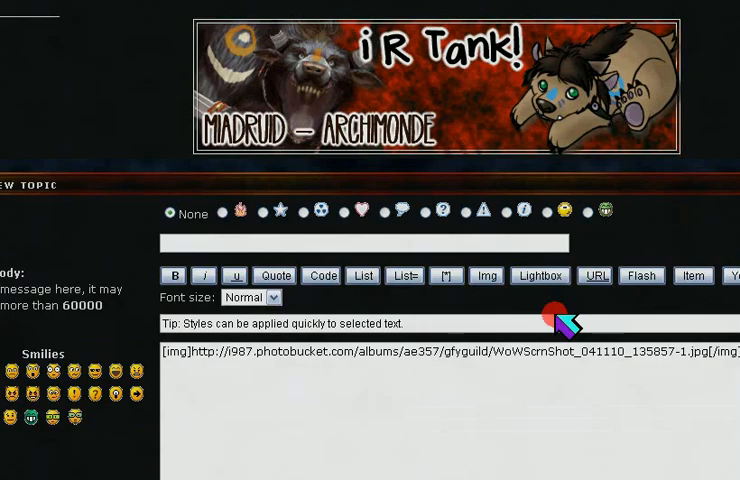